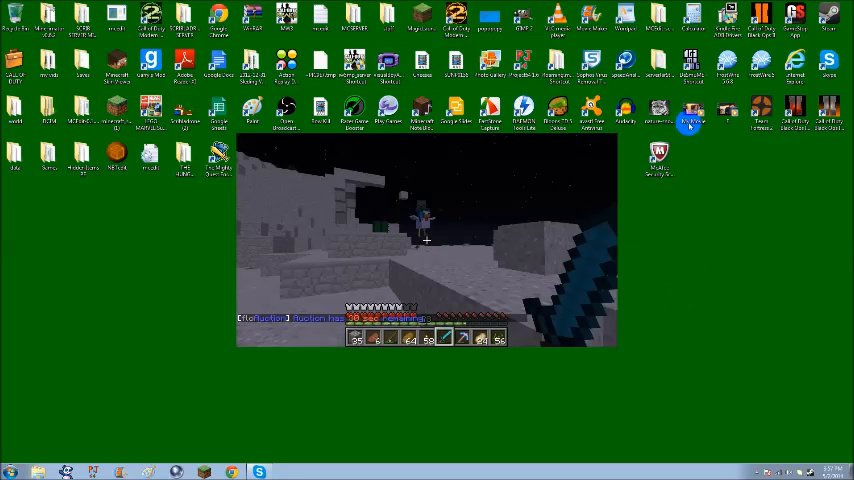
Place the DeSmuME shortcut on the desktop and launch the emulator from it.
left_click_drag(690, 115, 387, 390)
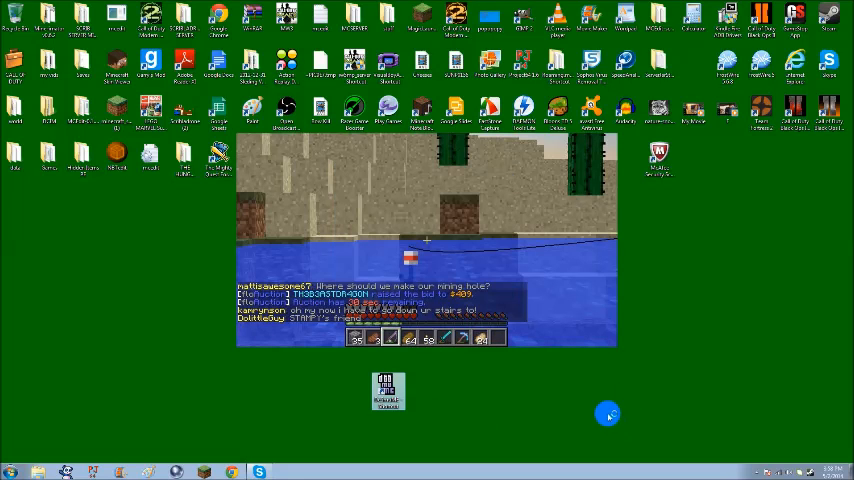
double_click(387, 389)
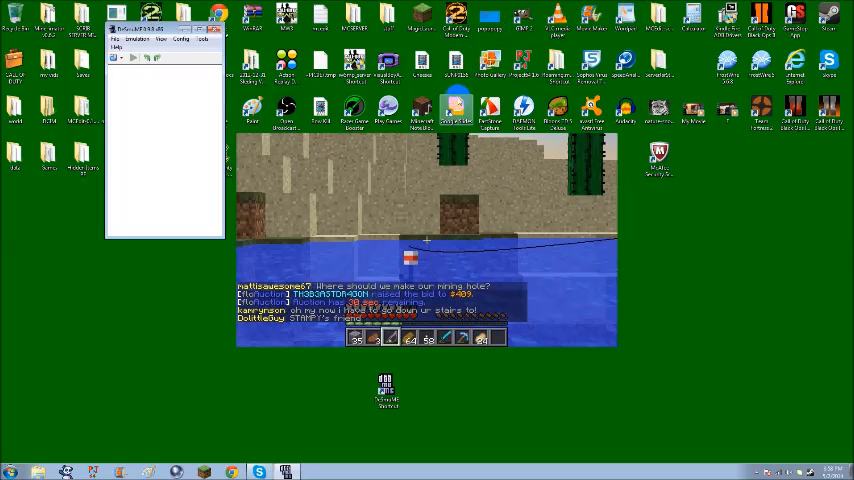
Open the Mario Kart DS ROM from the Roms folder via File > Open ROM.
left_click(118, 39)
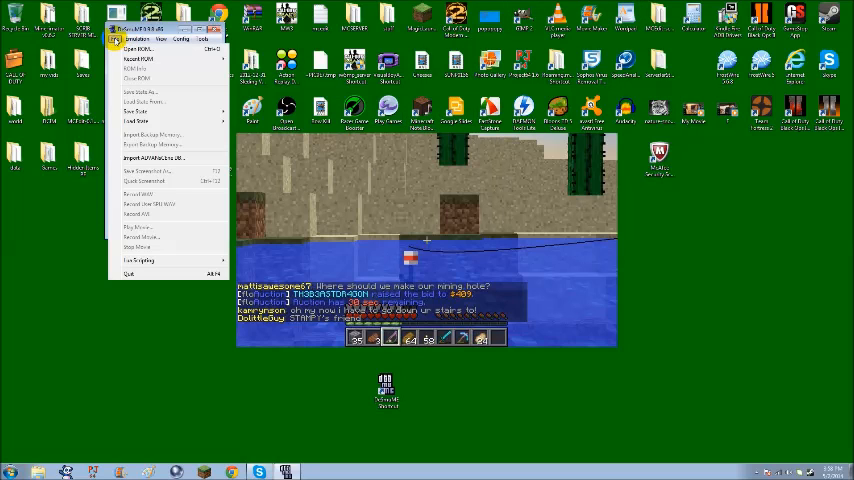
left_click(138, 39)
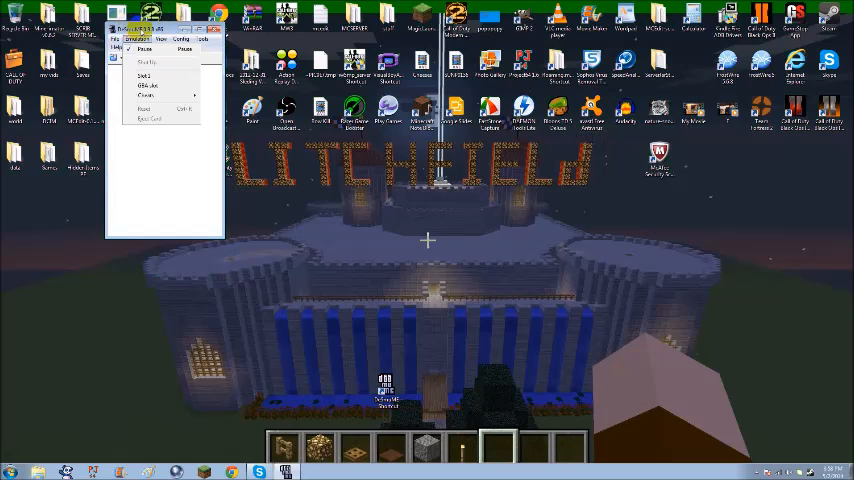
left_click(117, 39)
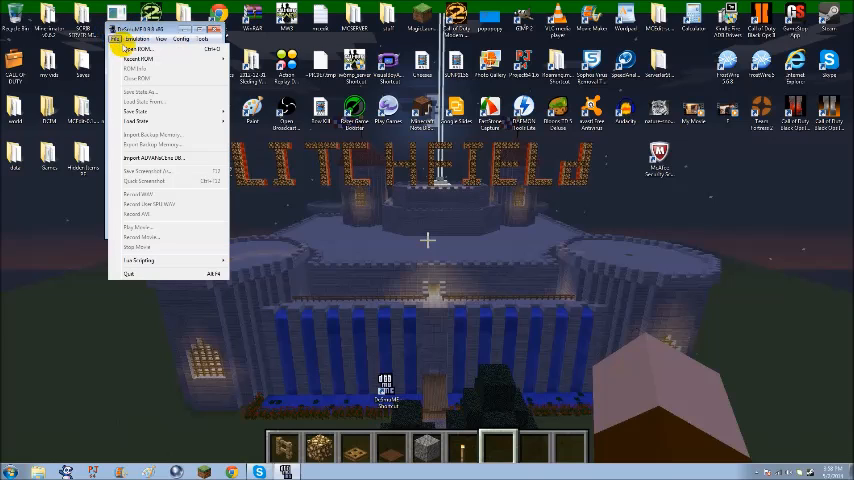
left_click(138, 48)
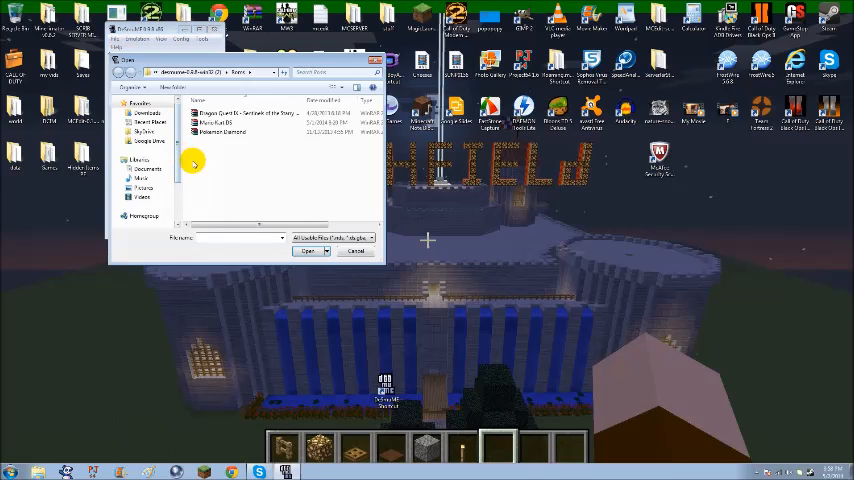
left_click(235, 122)
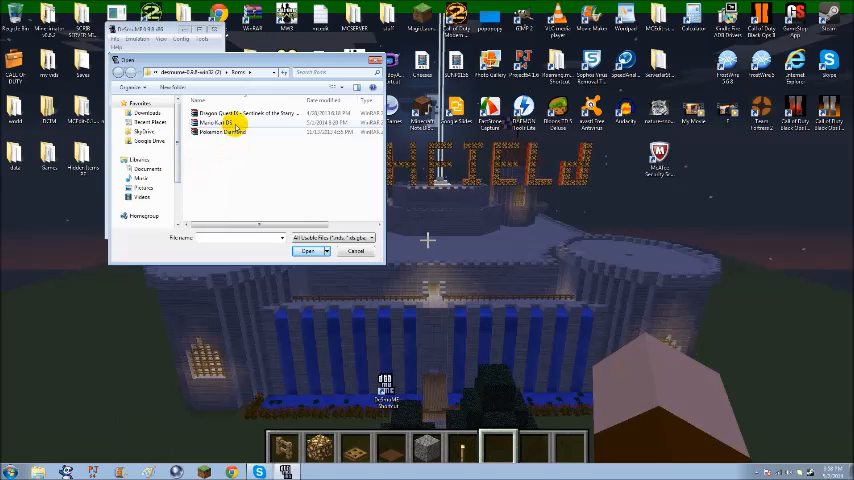
left_click(235, 131)
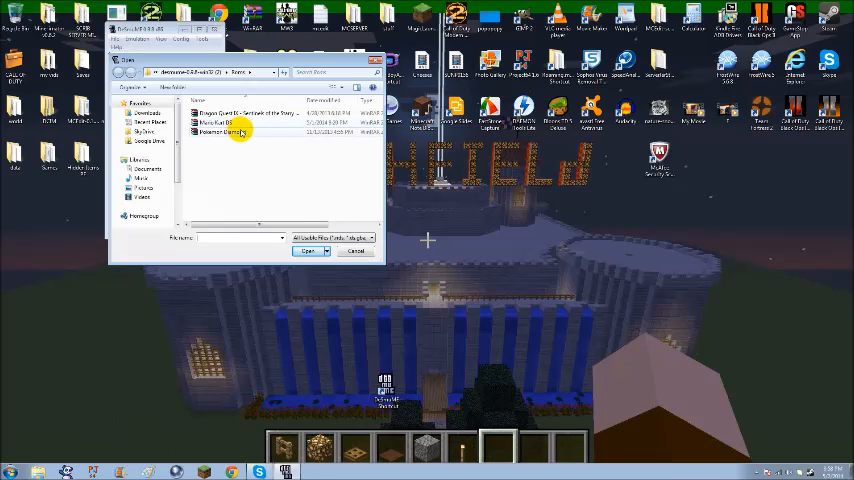
left_click(218, 123)
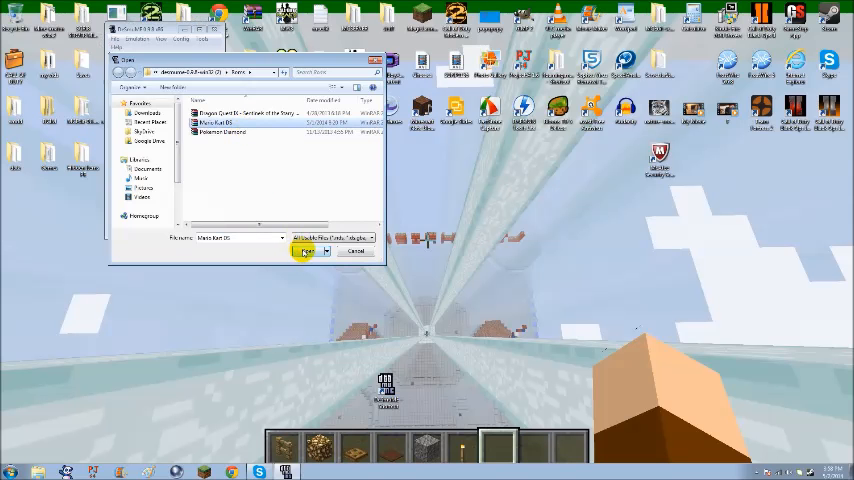
left_click(307, 251)
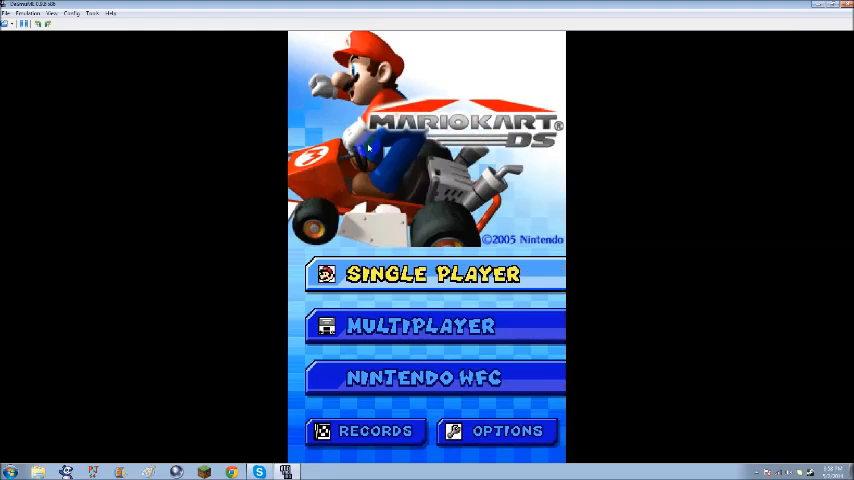
mouse_move(714, 396)
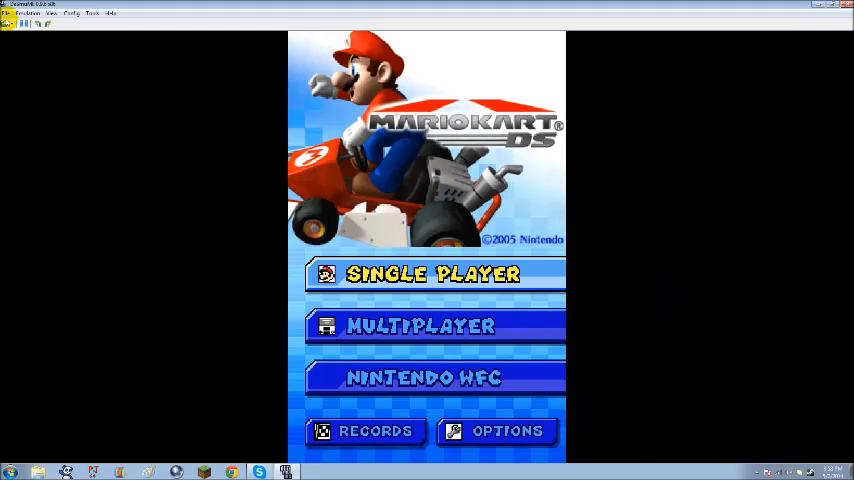
Start an AVI recording saved in the Videos library, accepting the default compression.
left_click(9, 12)
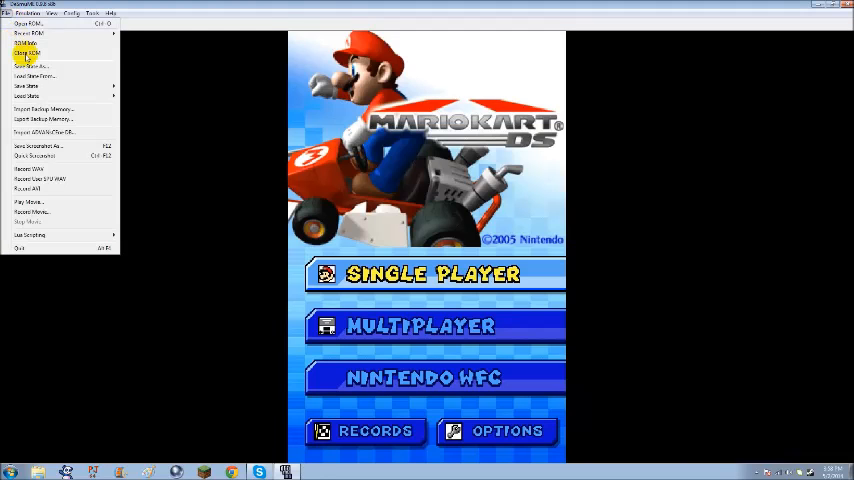
mouse_move(48, 192)
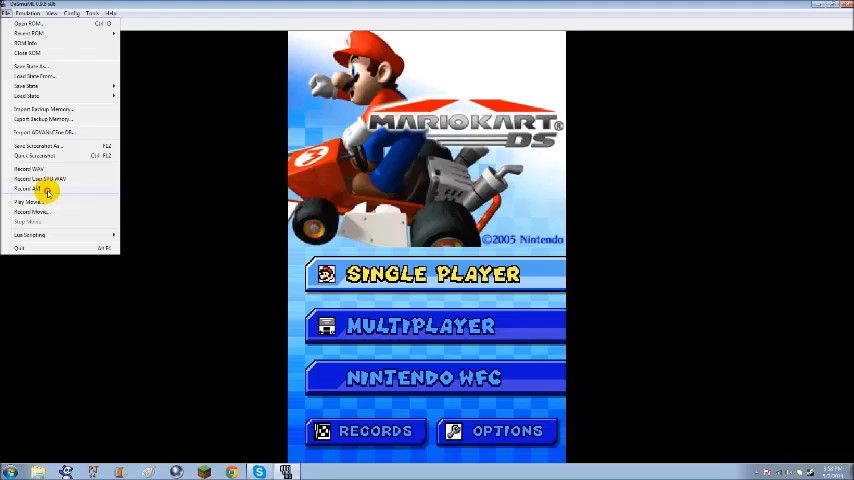
left_click(30, 188)
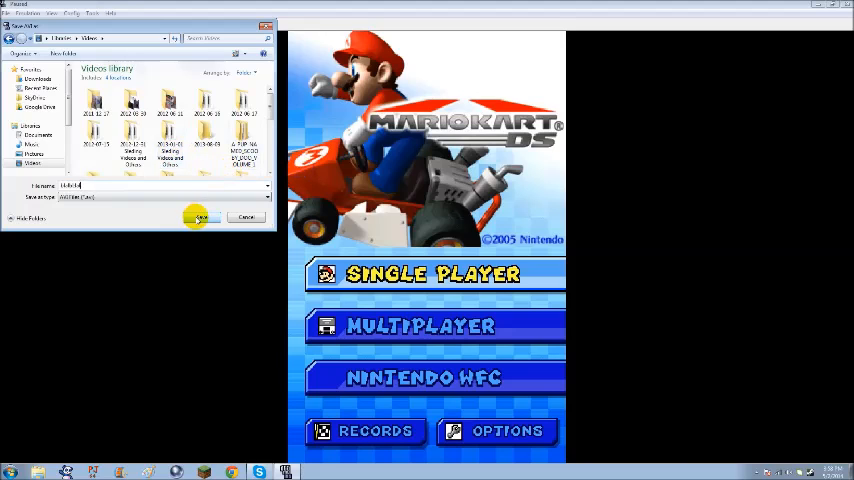
left_click(200, 218)
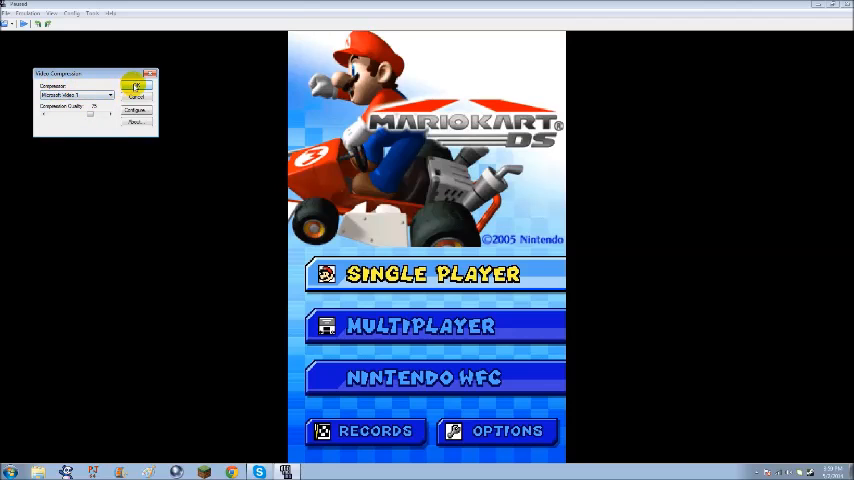
left_click(135, 86)
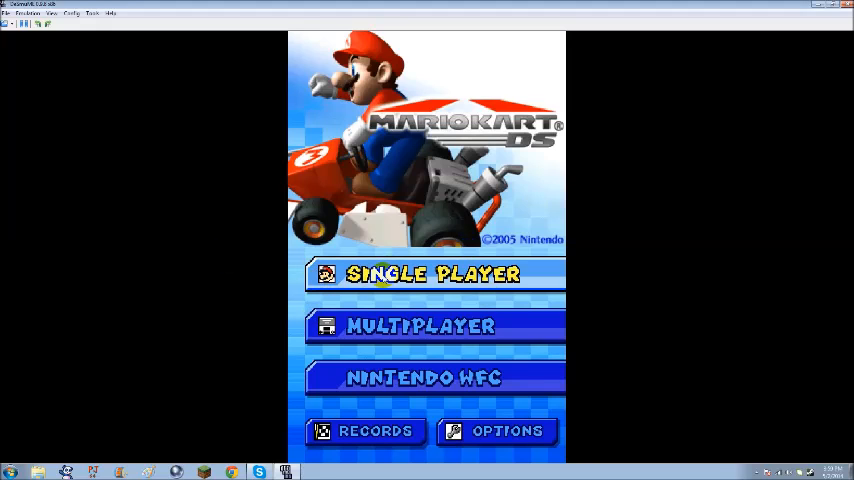
Choose Single Player, then Grand Prix, and reach Select Kart with Luigi.
left_click(432, 273)
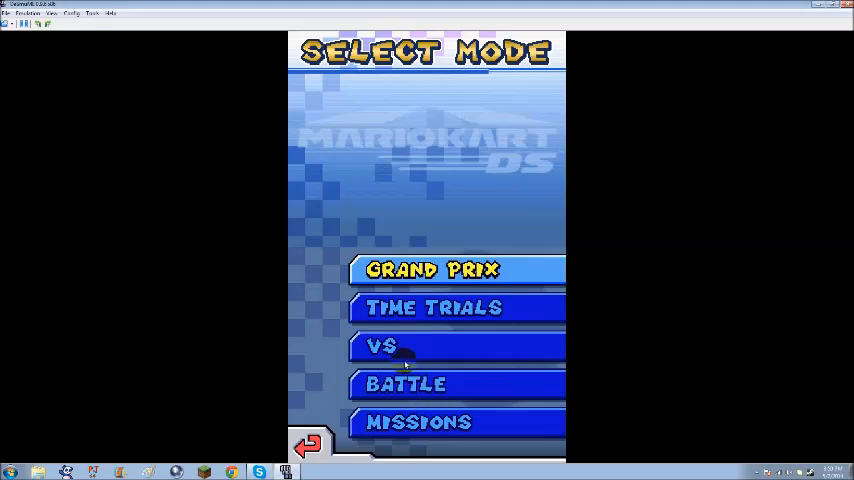
left_click(432, 269)
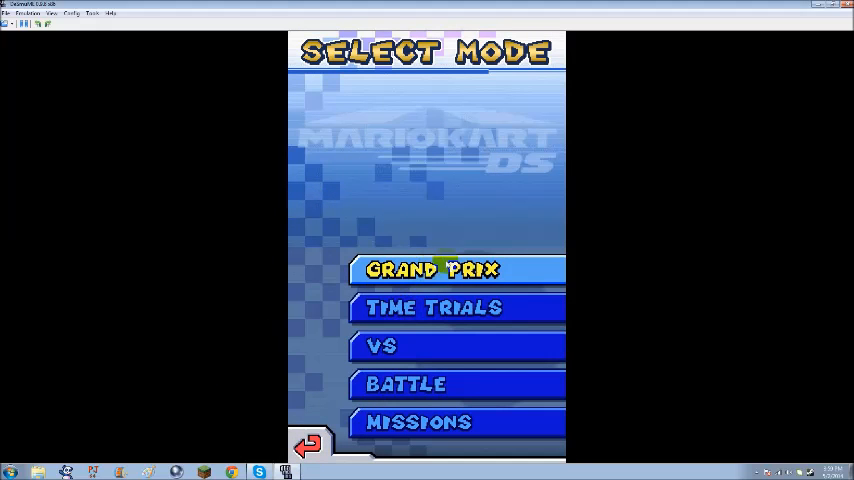
left_click(431, 269)
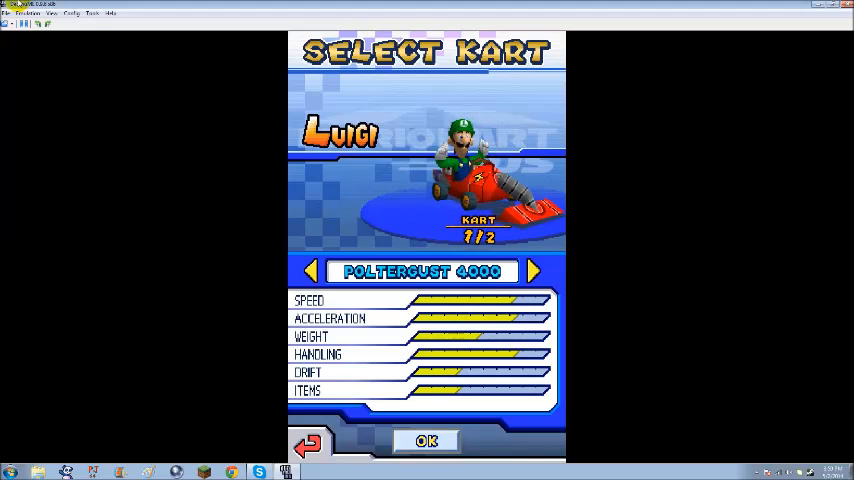
left_click(27, 13)
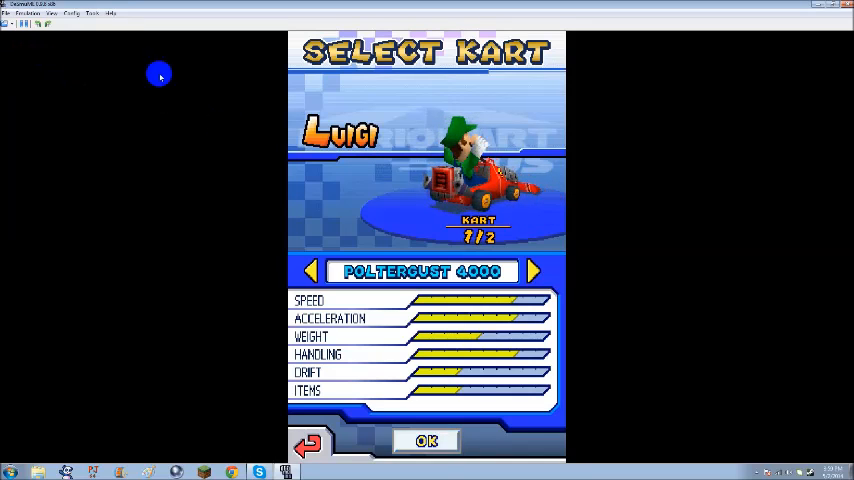
left_click(7, 13)
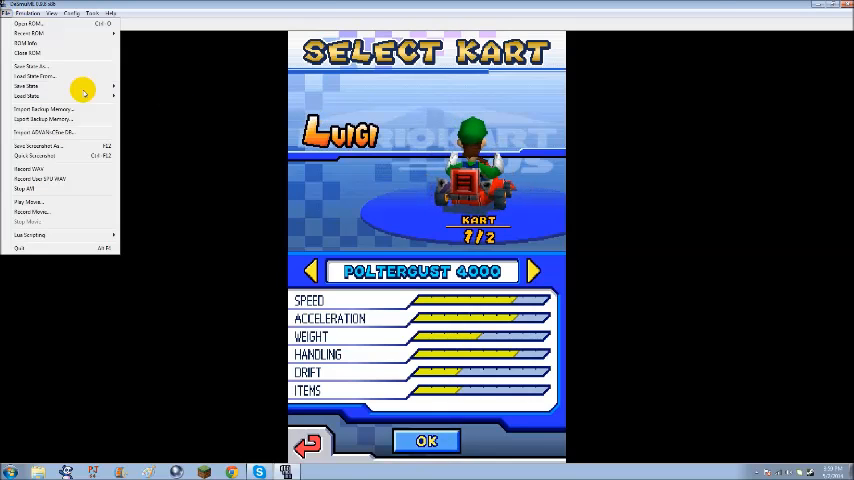
left_click(24, 189)
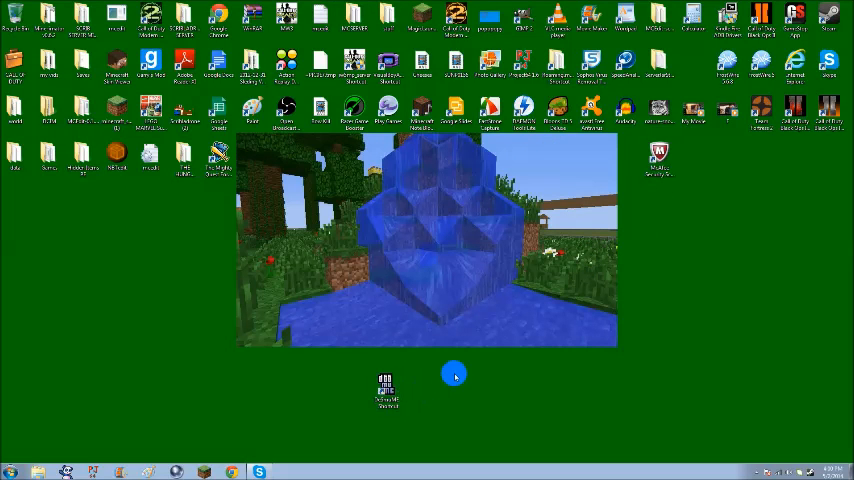
mouse_move(364, 420)
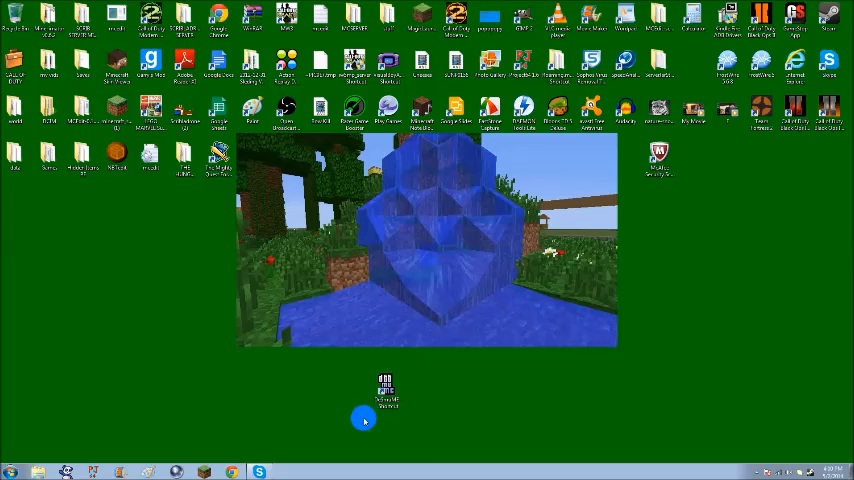
left_click(384, 388)
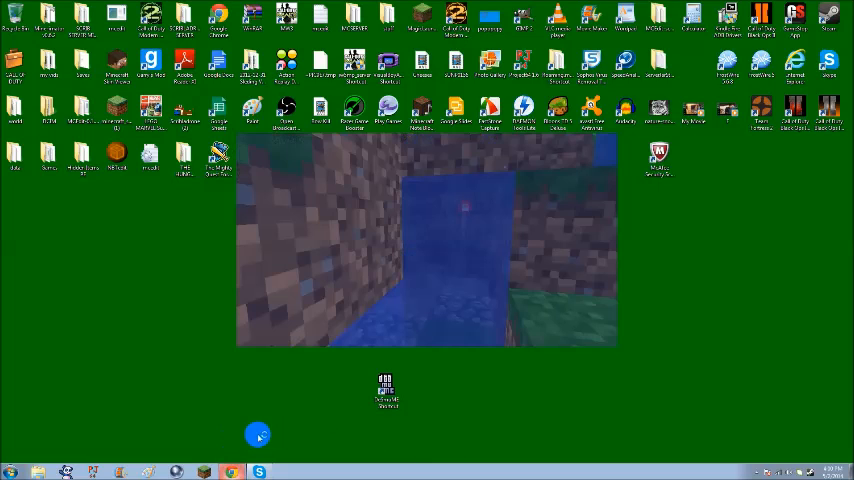
mouse_move(425, 293)
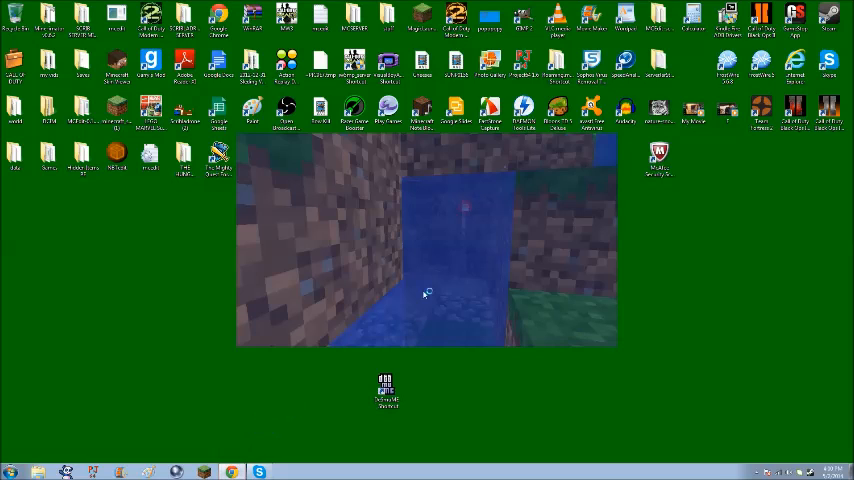
left_click(230, 471)
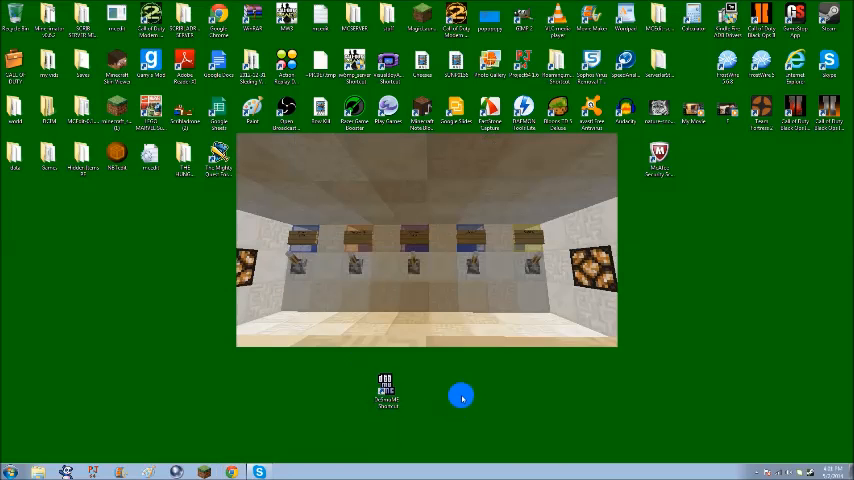
mouse_move(191, 411)
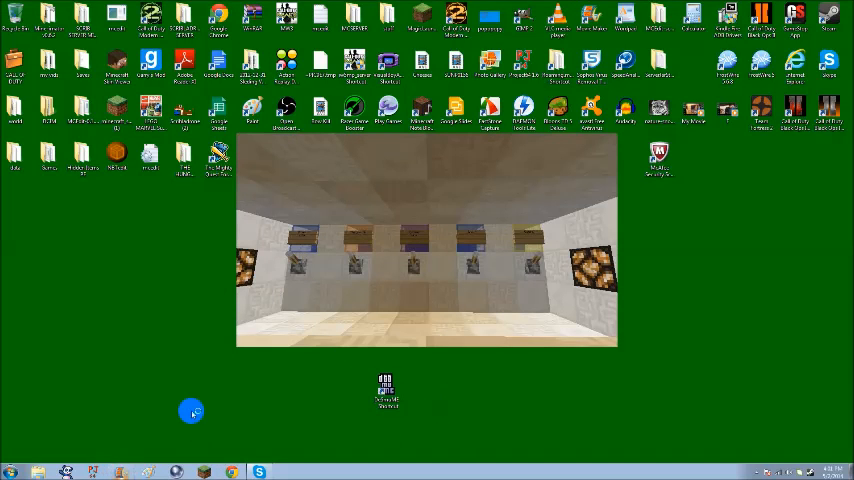
mouse_move(335, 389)
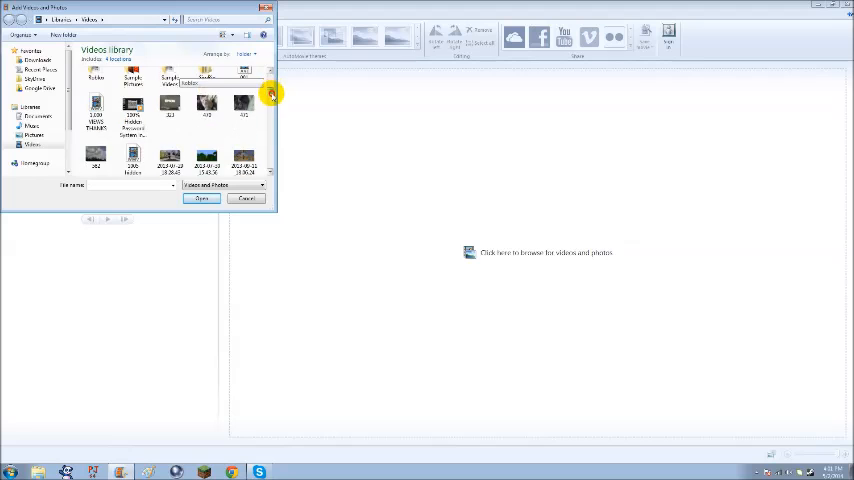
Select the recorded Mario Kart DS AVI in the Videos library to import it.
scroll("down", 3)
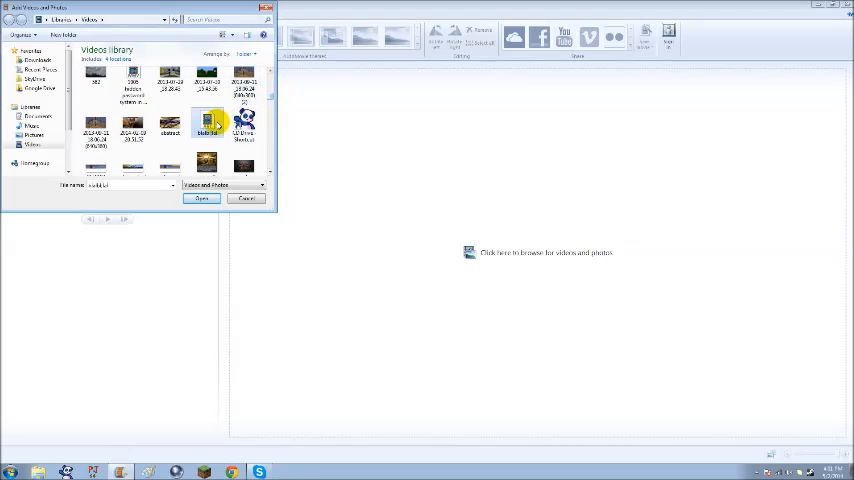
left_click(202, 198)
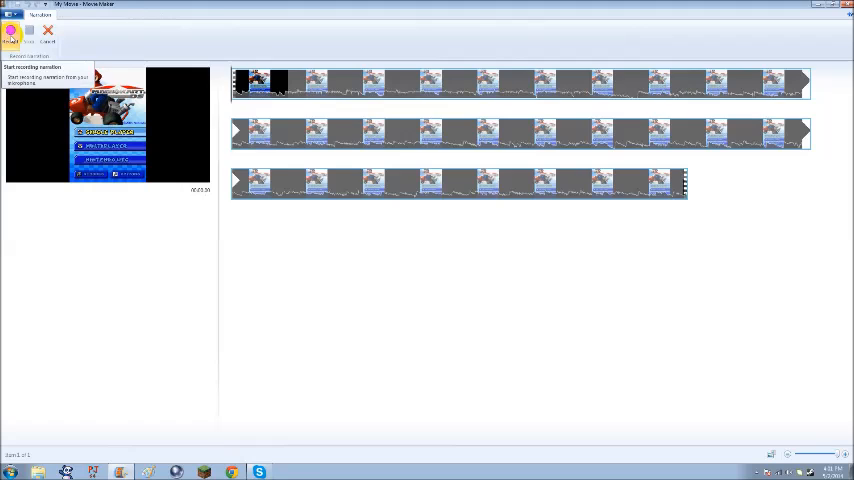
Record a spoken narration over the gameplay clip, stop, and save the audio file.
left_click(11, 33)
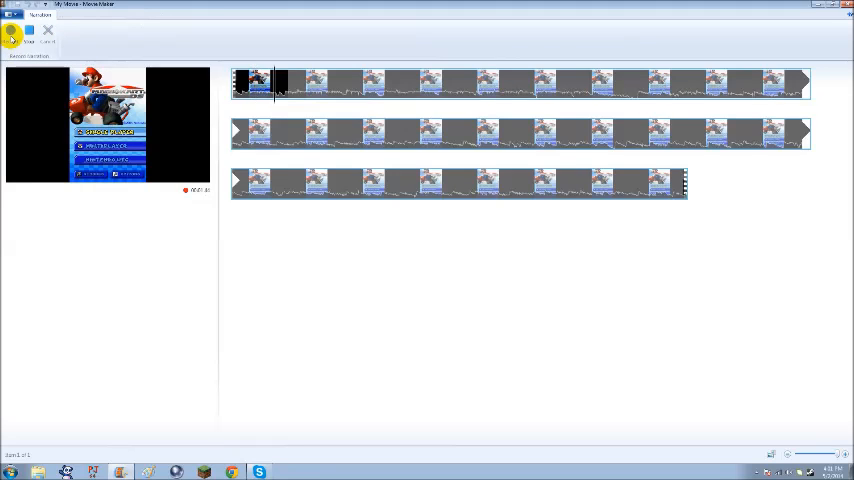
left_click(28, 33)
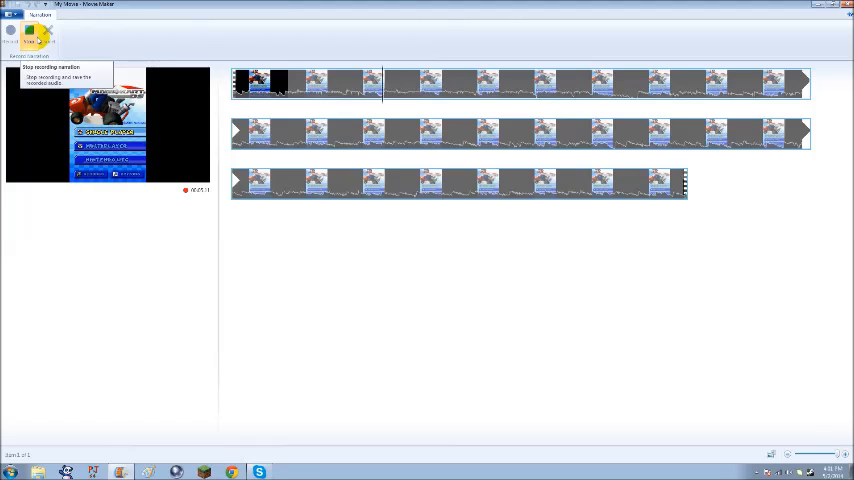
left_click(29, 32)
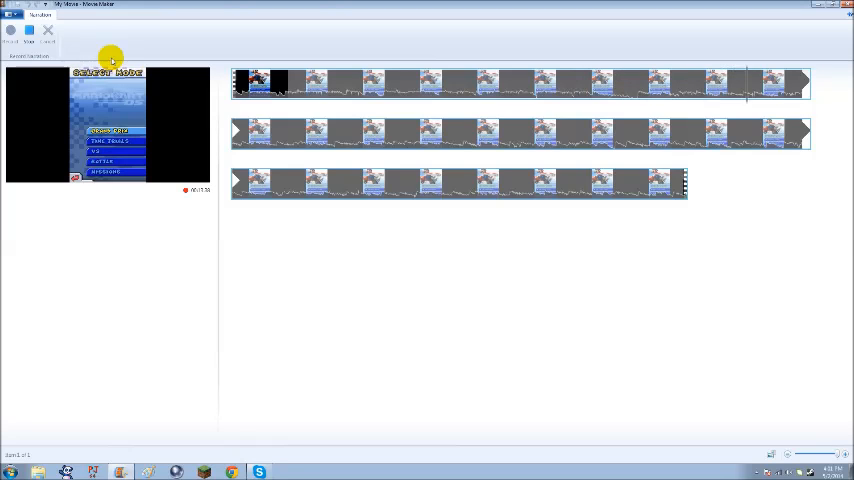
left_click(28, 35)
type("poop all poop")
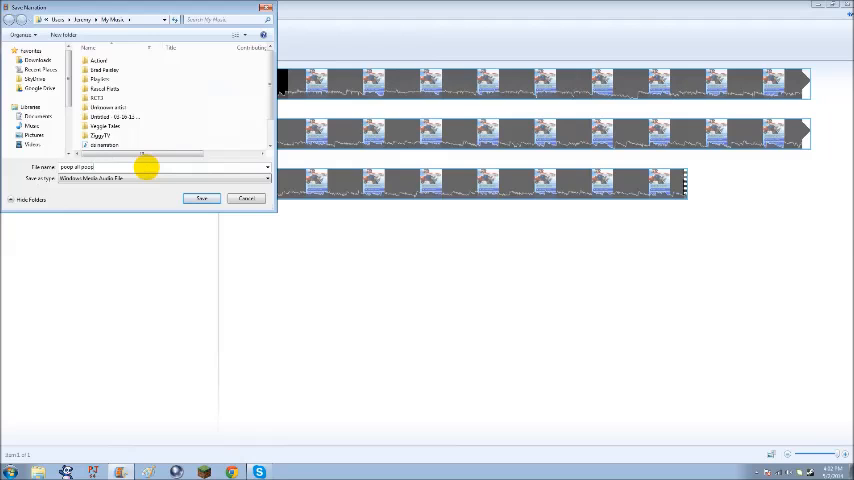
left_click(201, 198)
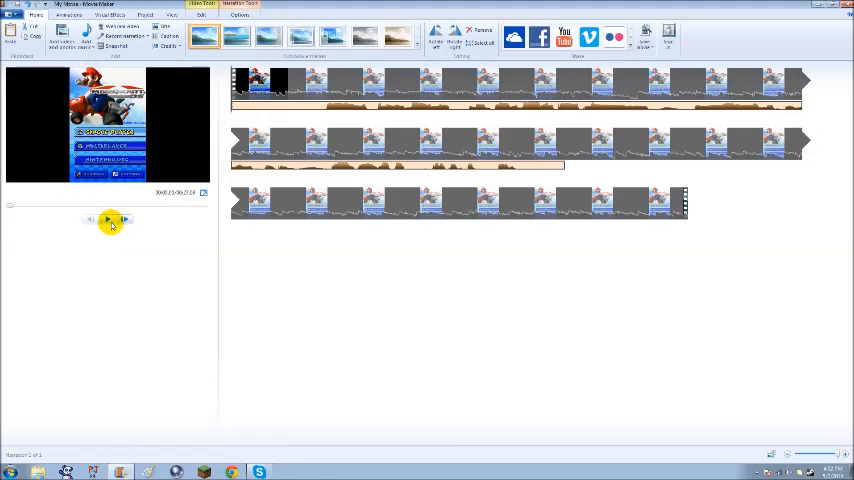
Play the narrated Mario Kart DS movie in the preview monitor up to class selection.
left_click(107, 219)
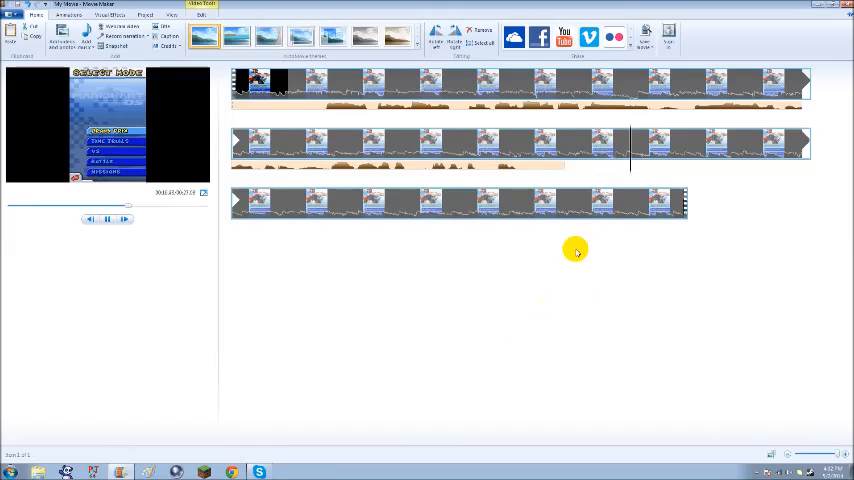
left_click(124, 219)
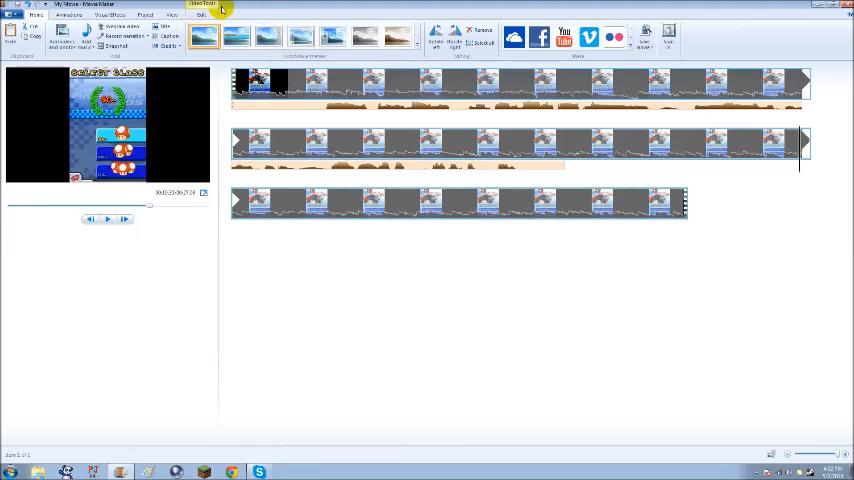
Split the gameplay clip, remove the later portion, and close without saving.
left_click(202, 15)
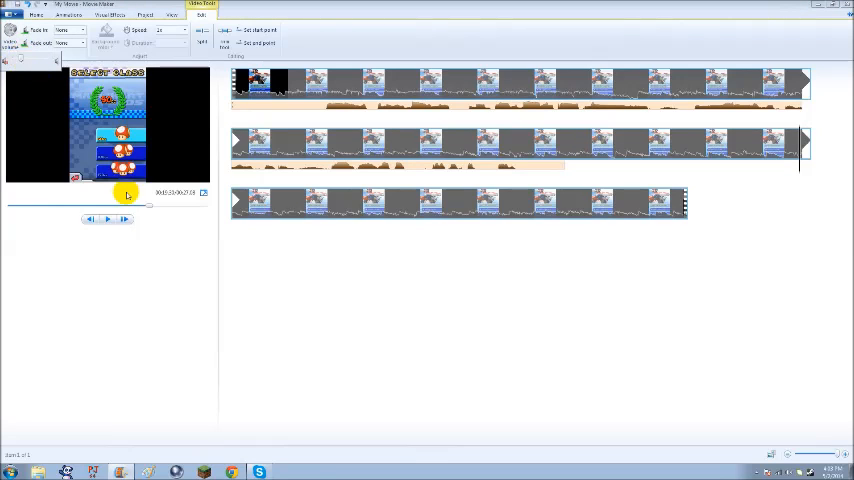
left_click(107, 219)
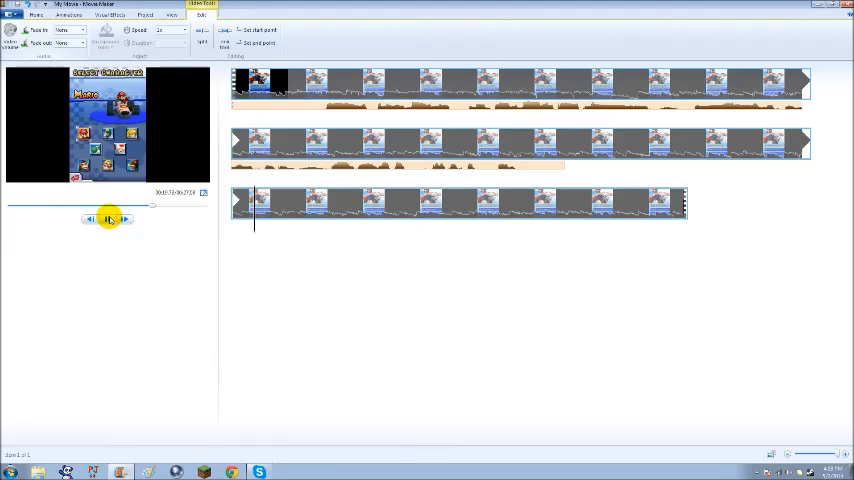
left_click(107, 219)
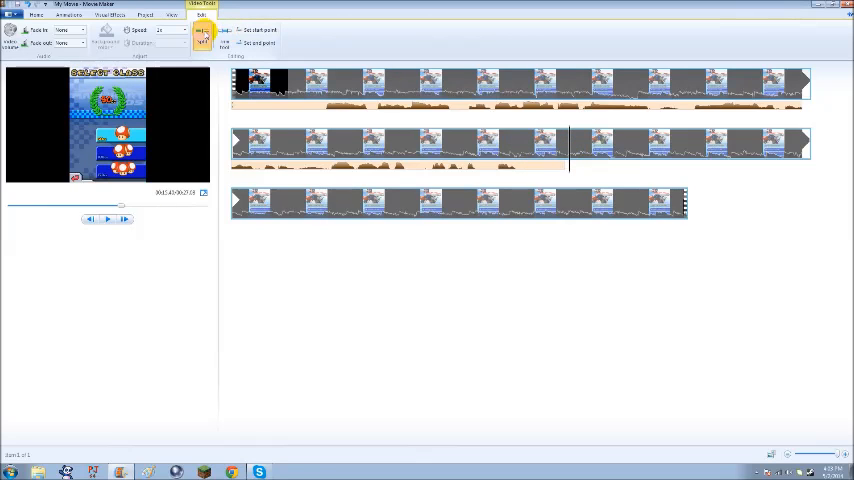
right_click(600, 145)
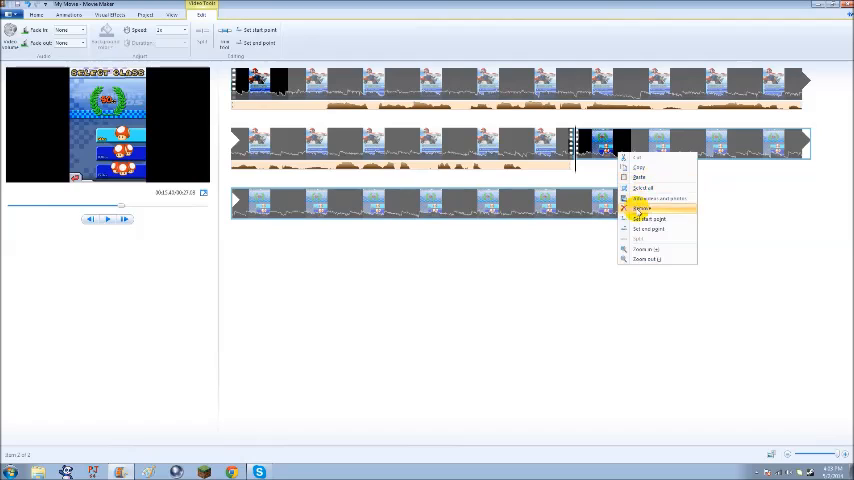
left_click(643, 209)
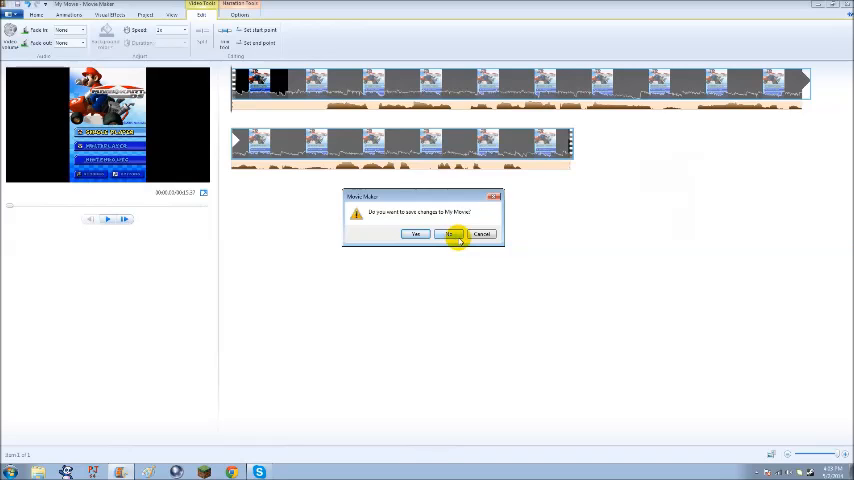
left_click(449, 234)
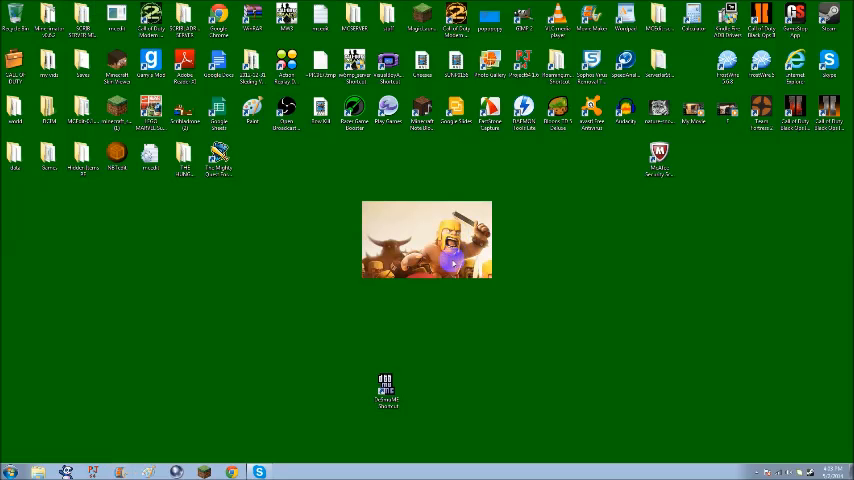